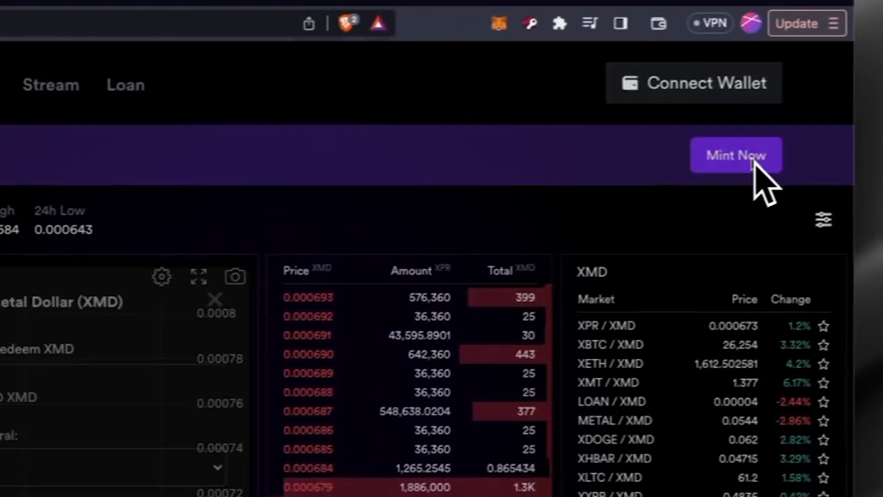
Begin minting Metal Dollar (XMD) from the purple banner on the DEX page.
click(736, 154)
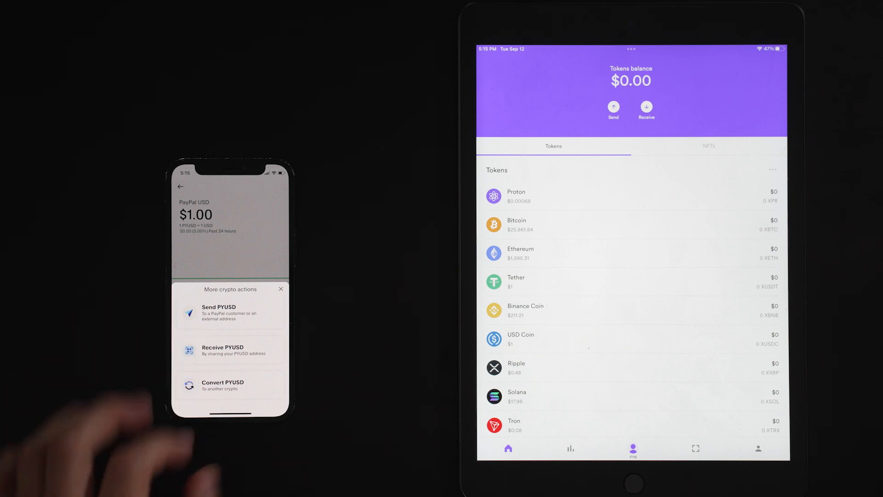
Show the XPYUSD receive QR code and address from the PayPal USD token details.
click(220, 313)
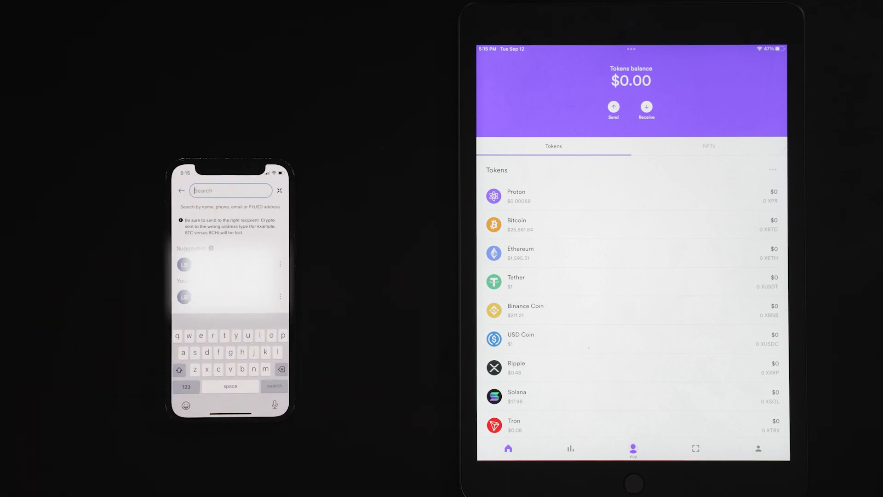
scroll(up, 3)
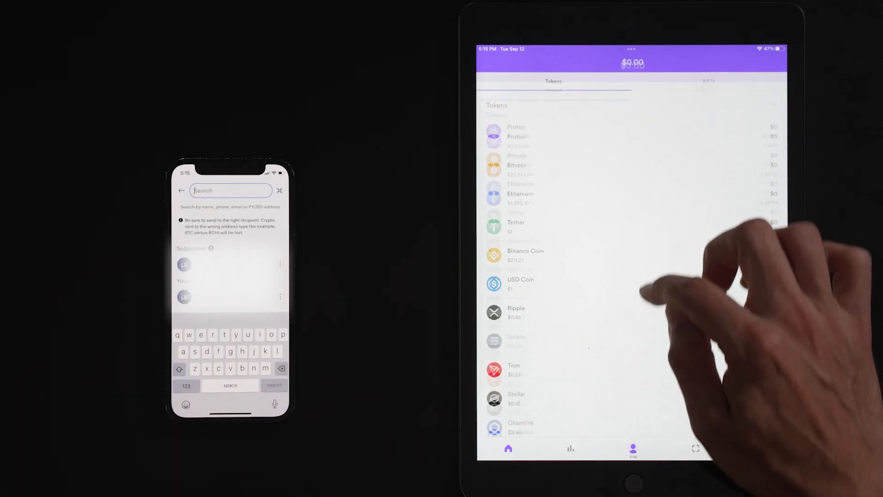
scroll(down, 3)
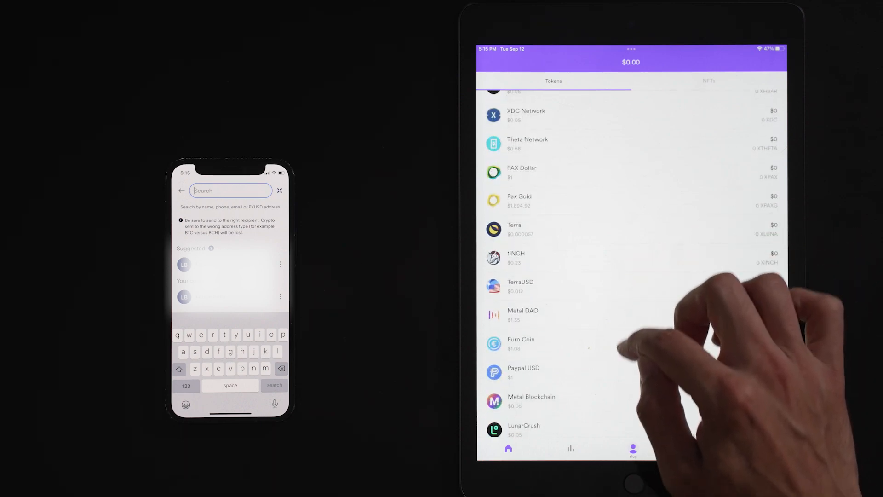
click(522, 372)
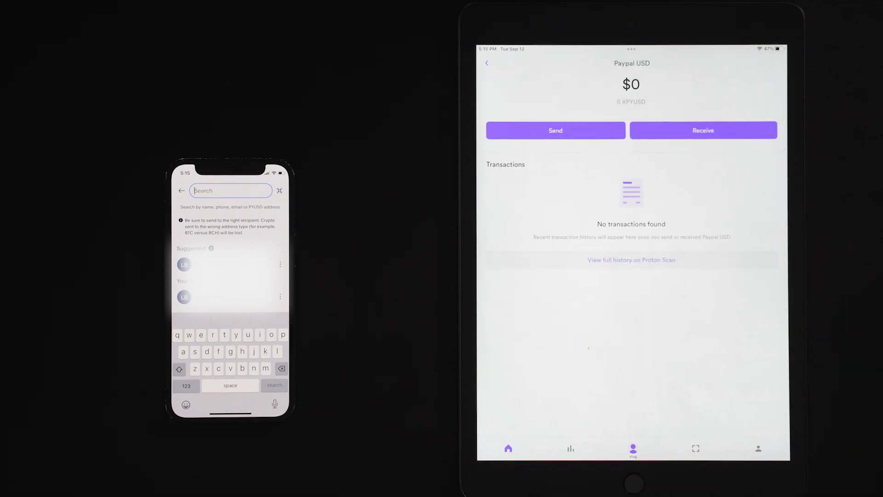
click(702, 130)
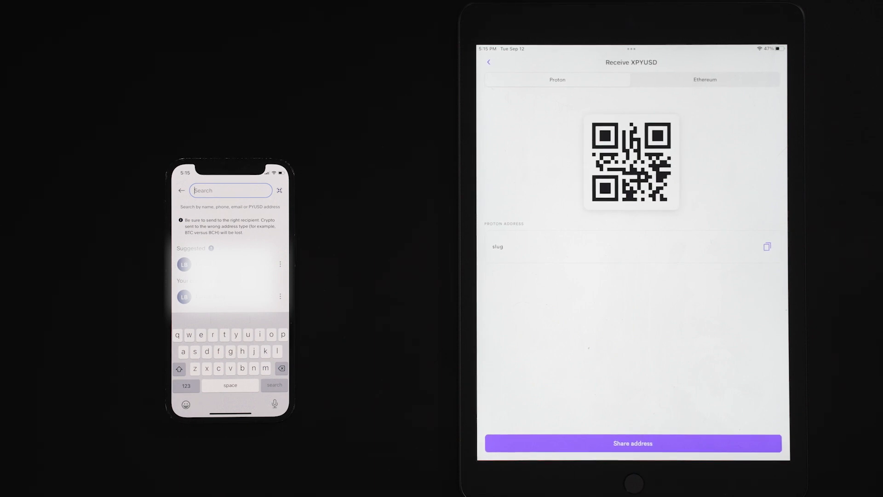
Transfer $30 PYUSD from PayPal to the wallet's Ethereum receiving address.
click(704, 79)
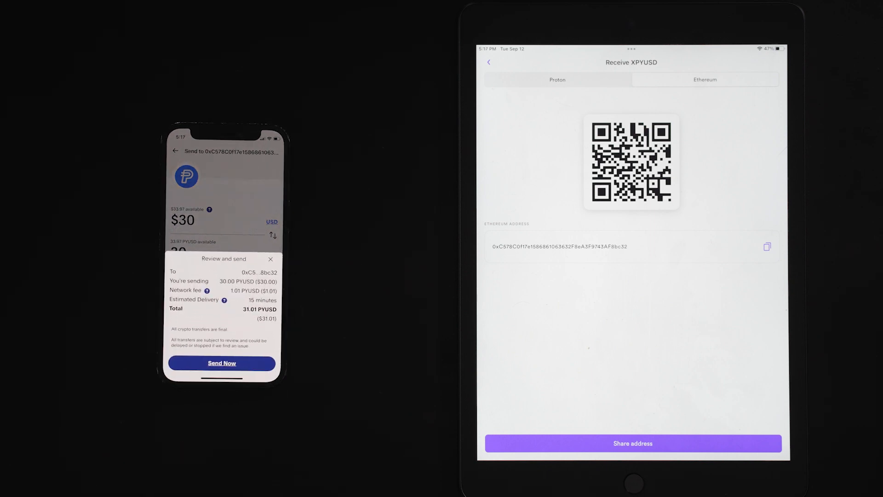
click(221, 362)
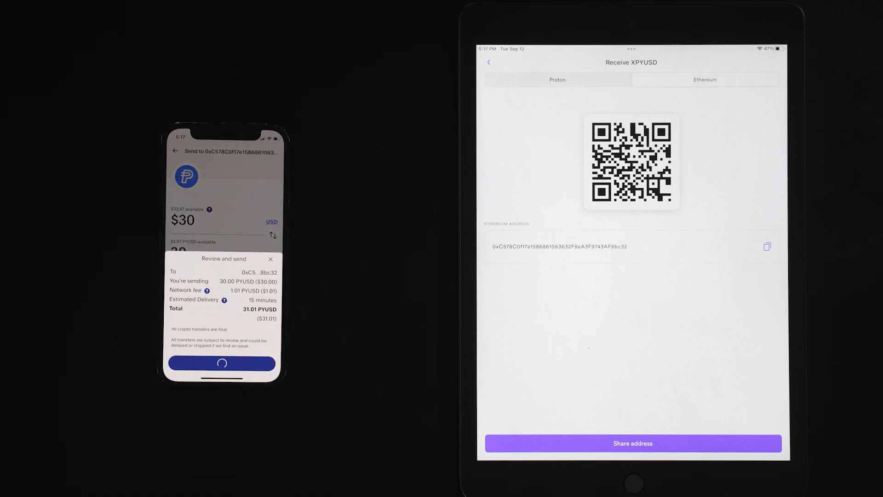
click(221, 362)
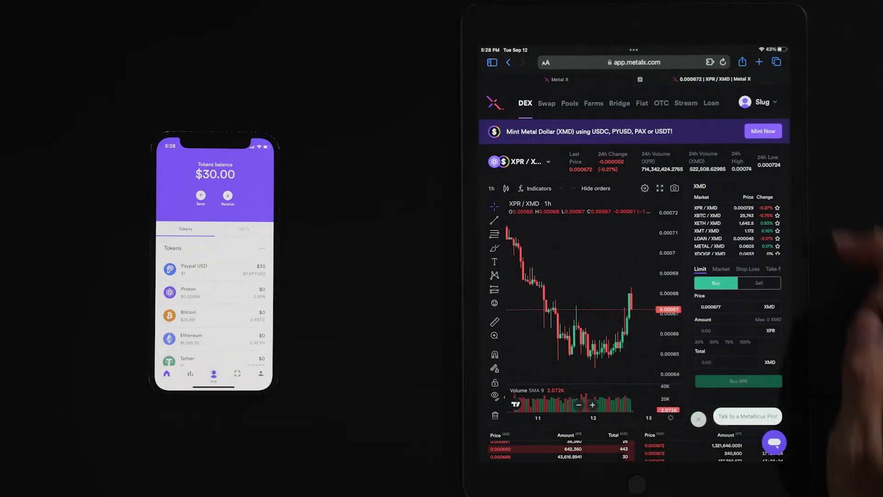
Mint 30 XMD using XPYUSD as collateral.
click(762, 131)
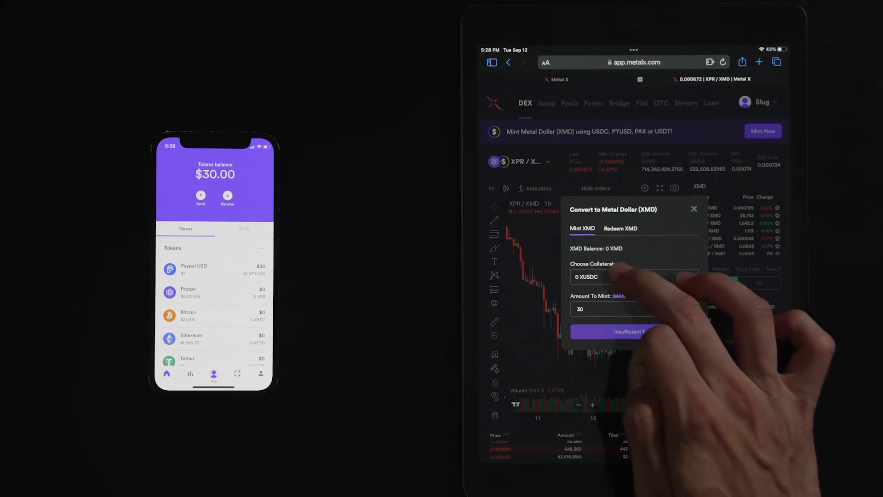
click(634, 276)
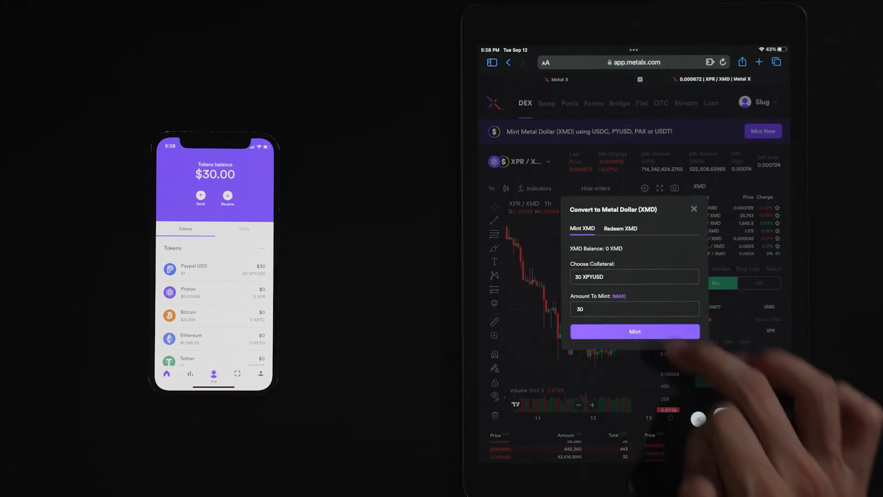
click(635, 309)
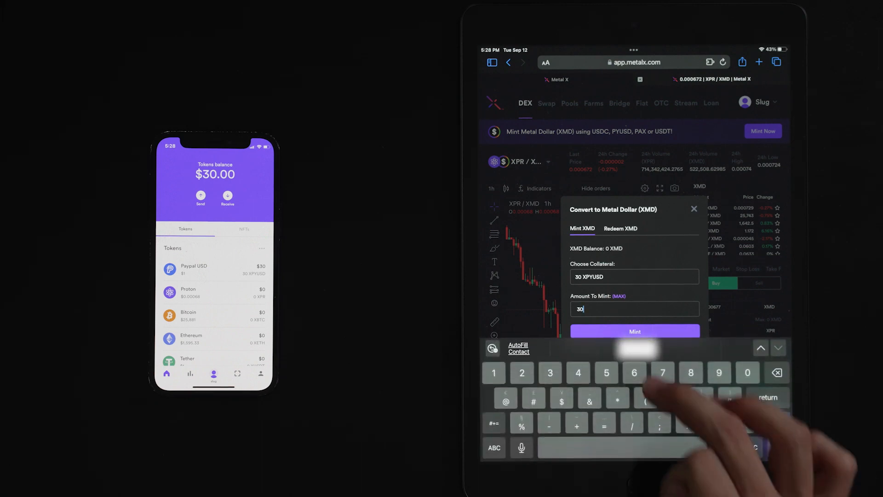
click(634, 332)
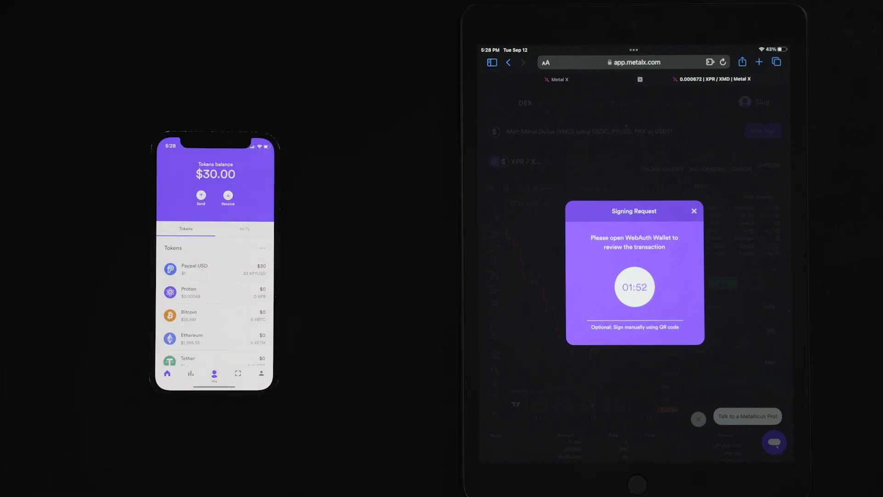
Approve the mint in WebAuth and move to the XBTC/XMD market.
click(694, 211)
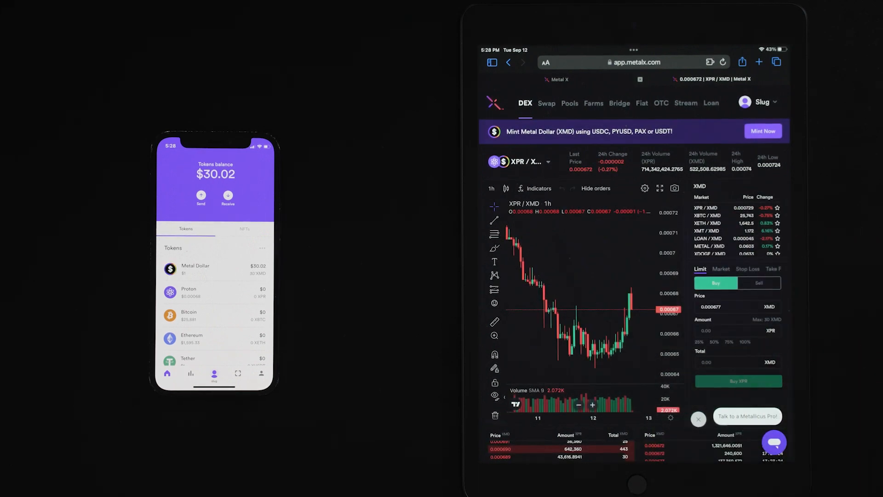
click(706, 215)
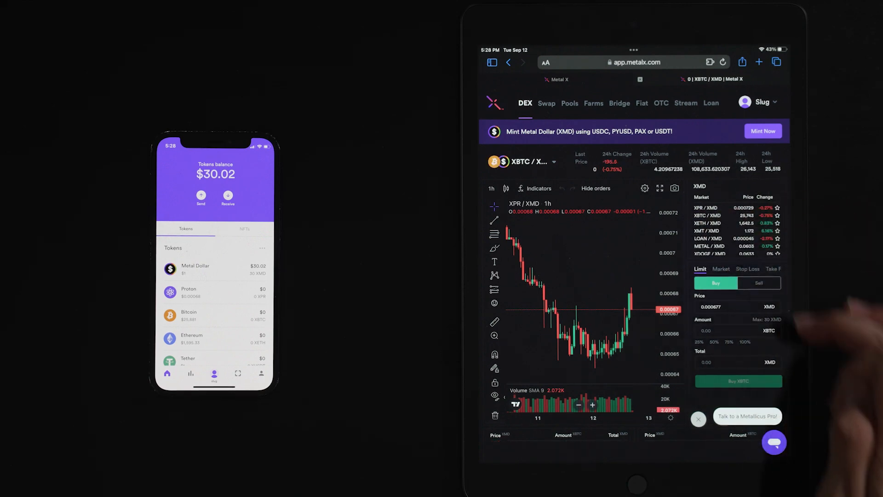